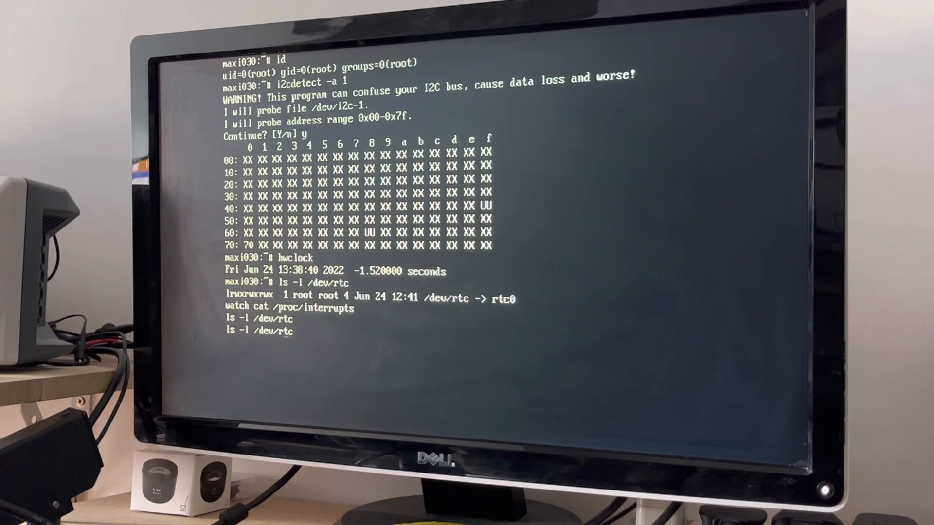
- Enter the temp command at the root prompt to read the board temperature
type("temp")
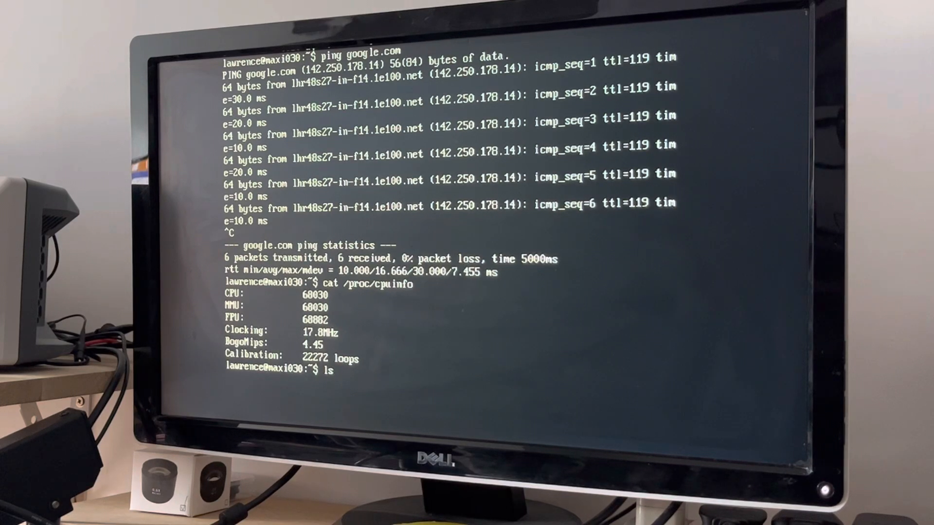
- Run the ls listing of the home folder at the console
key("Return")
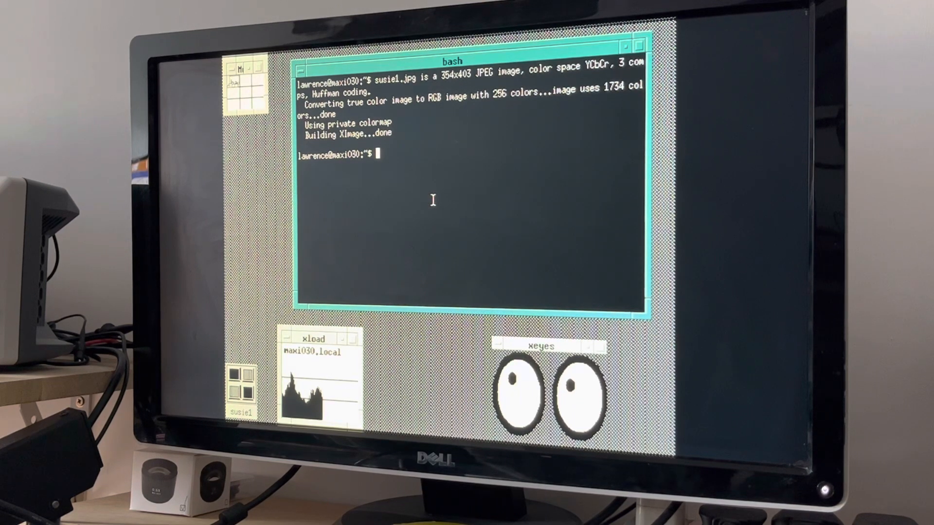
- List the home folder with ls in the bash xterm
type("ls")
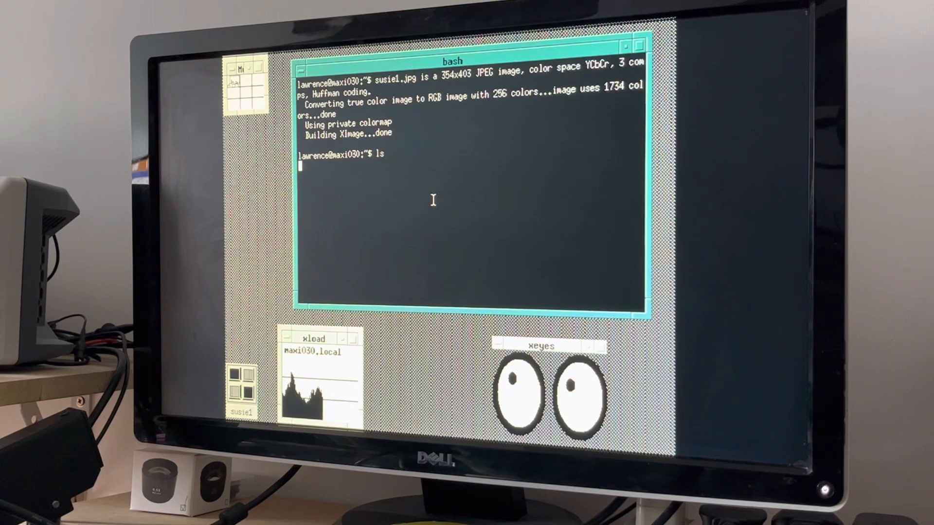
key("Return")
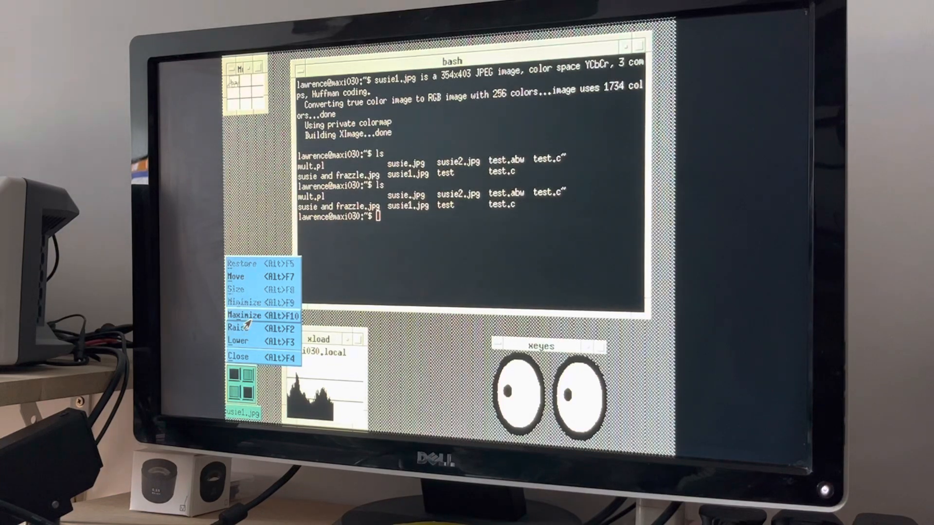
- Maximize the susie1.jpg viewer window from the twm window menu
left_click(245, 316)
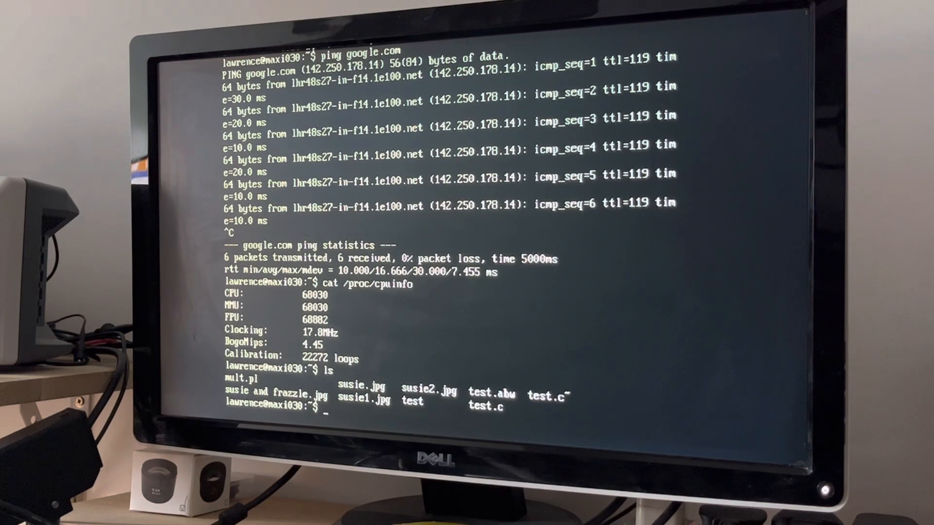
- Enter free at the console prompt to check memory usage
type("free")
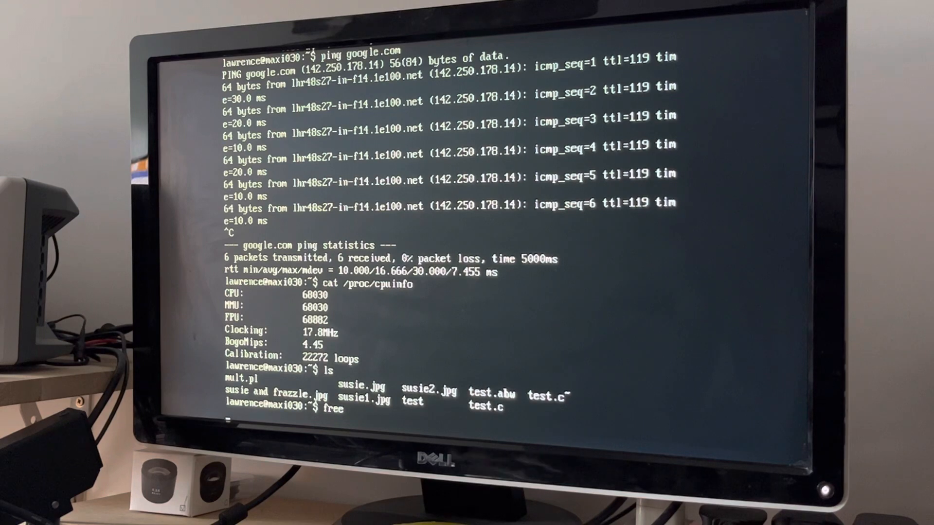